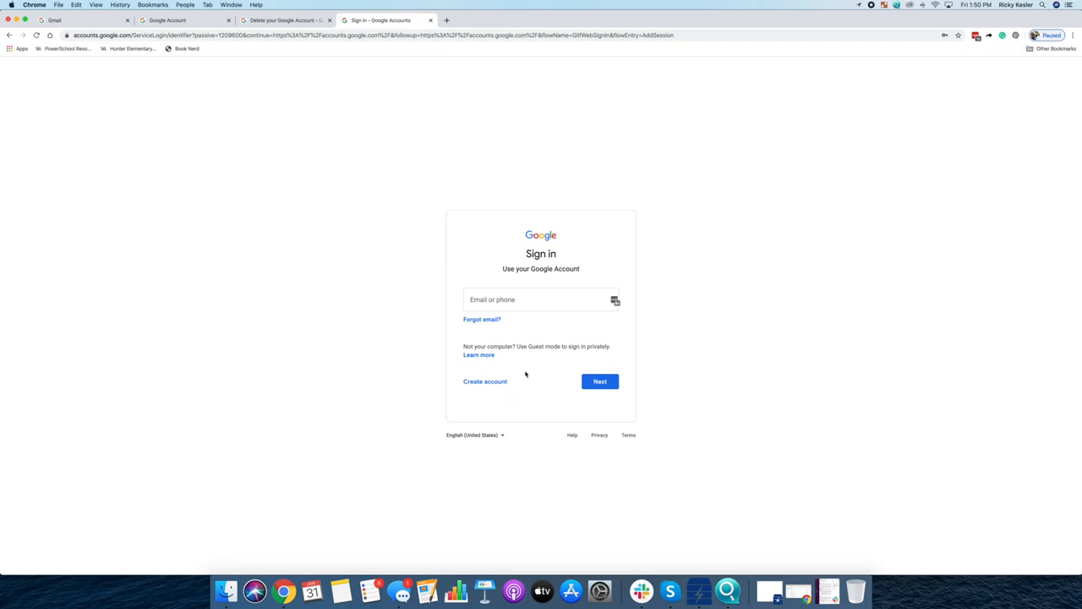
{"action": "mouse_move", "coordinate": [501, 384]}
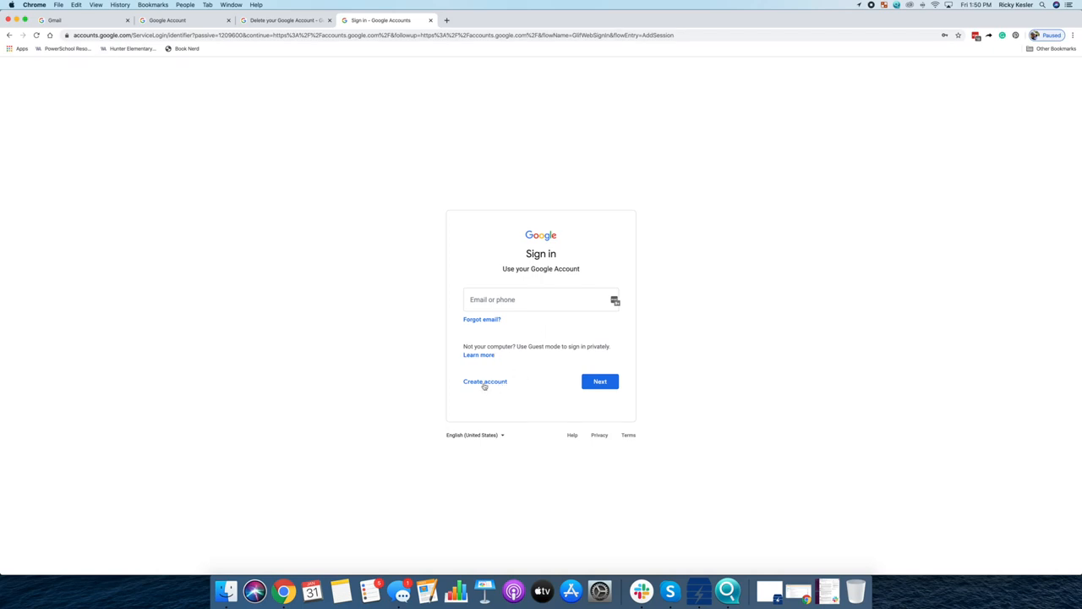
- Start a new Google account for personal use, reaching the creation form
{"action": "left_click", "coordinate": [483, 382]}
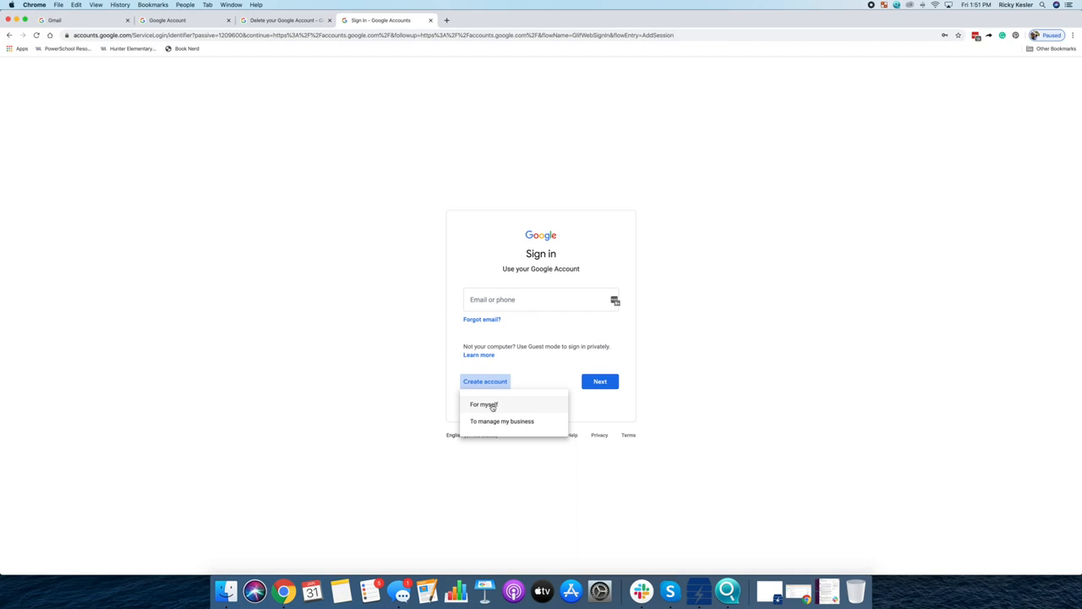
{"action": "left_click", "coordinate": [483, 404]}
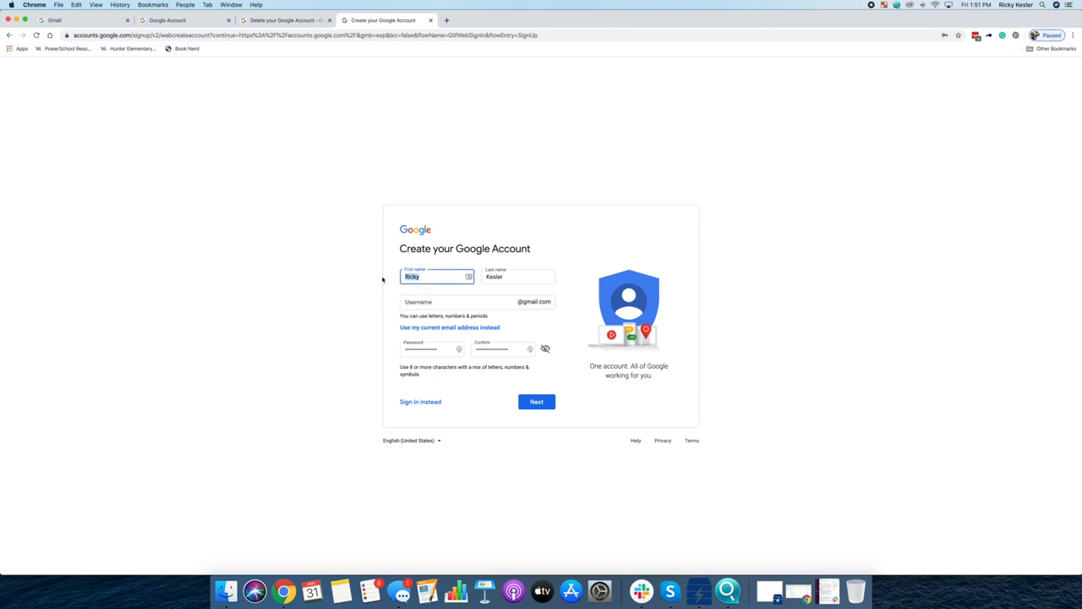
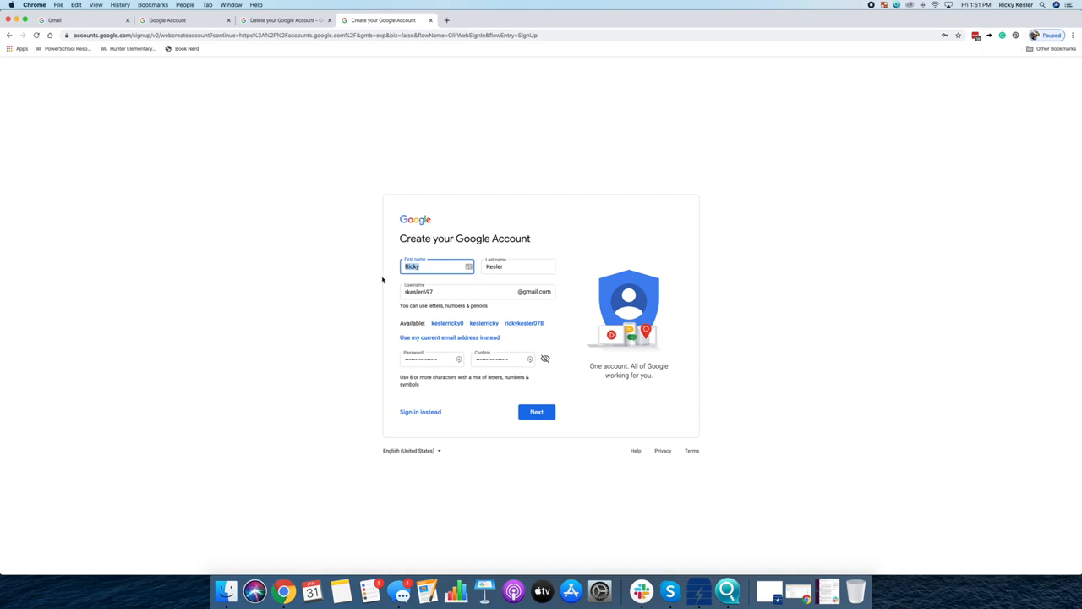
{"action": "left_click", "coordinate": [518, 267]}
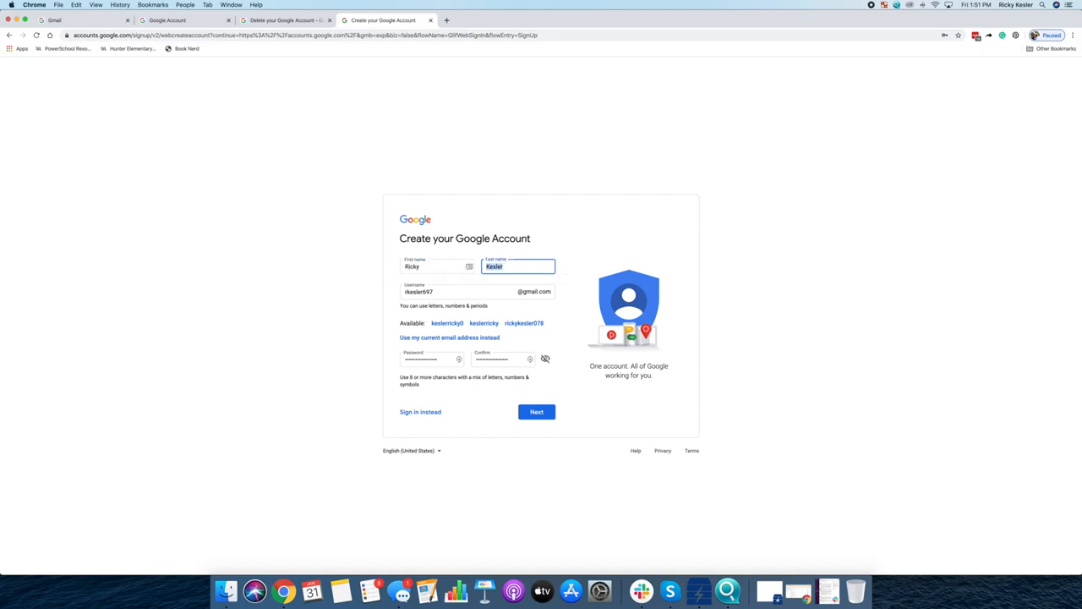
{"action": "left_click", "coordinate": [456, 291]}
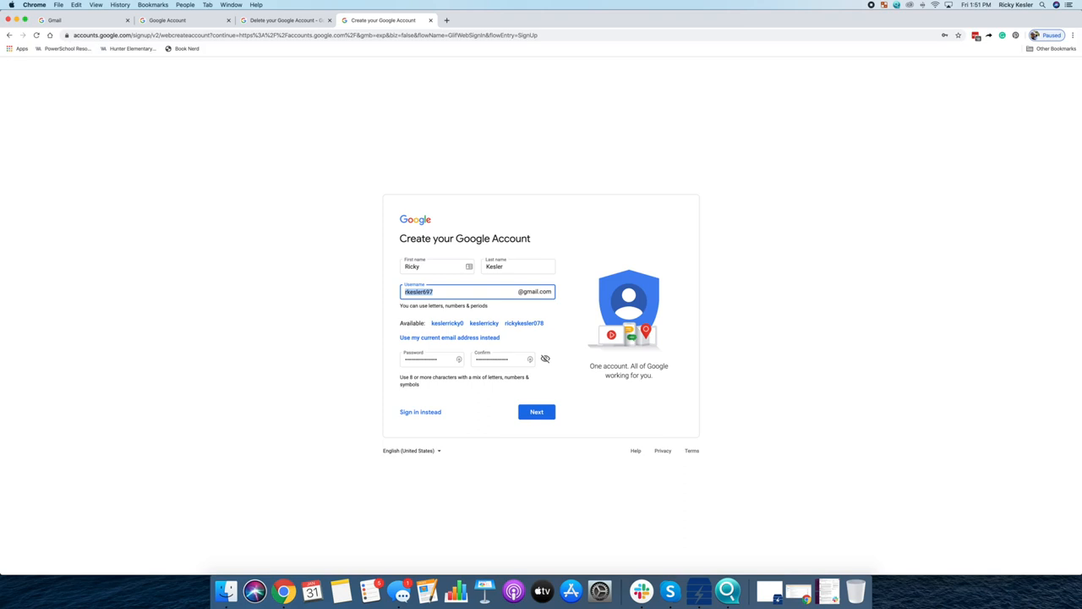
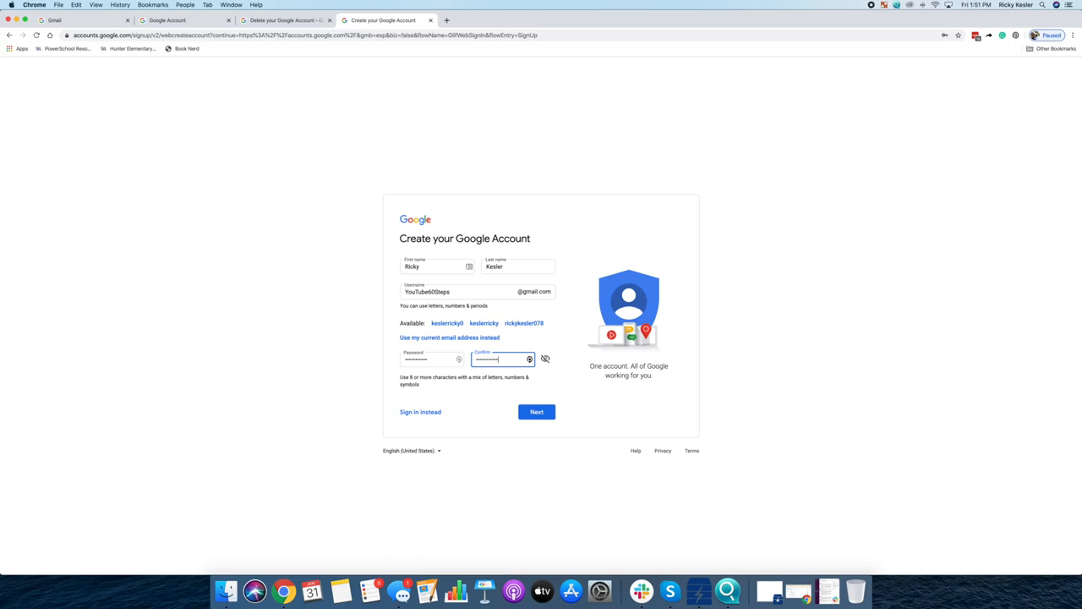
{"action": "left_click", "coordinate": [536, 410]}
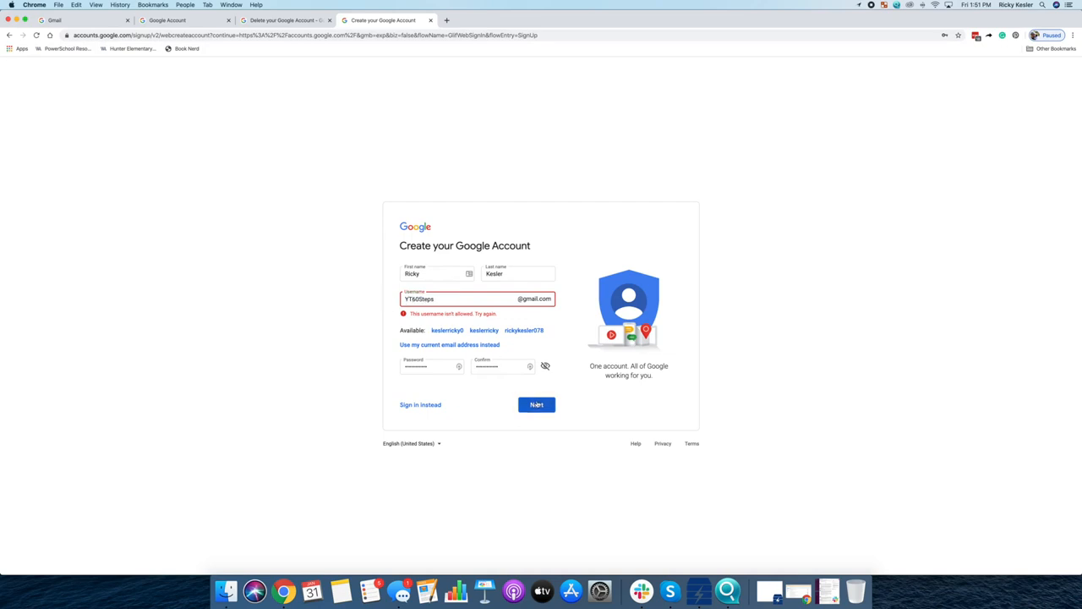
{"action": "left_click", "coordinate": [536, 404]}
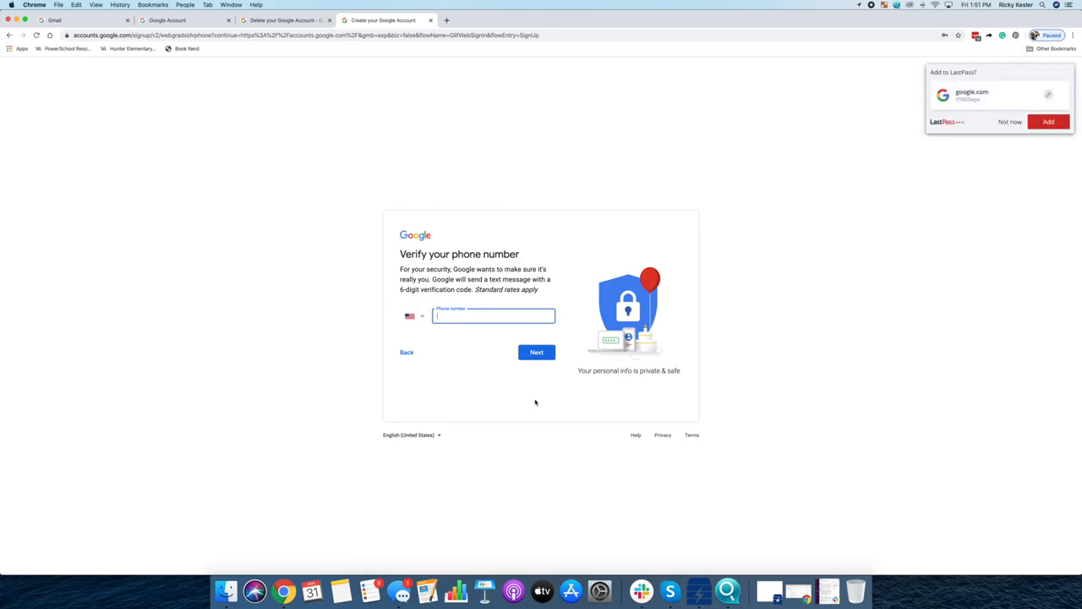
{"action": "left_click", "coordinate": [494, 317]}
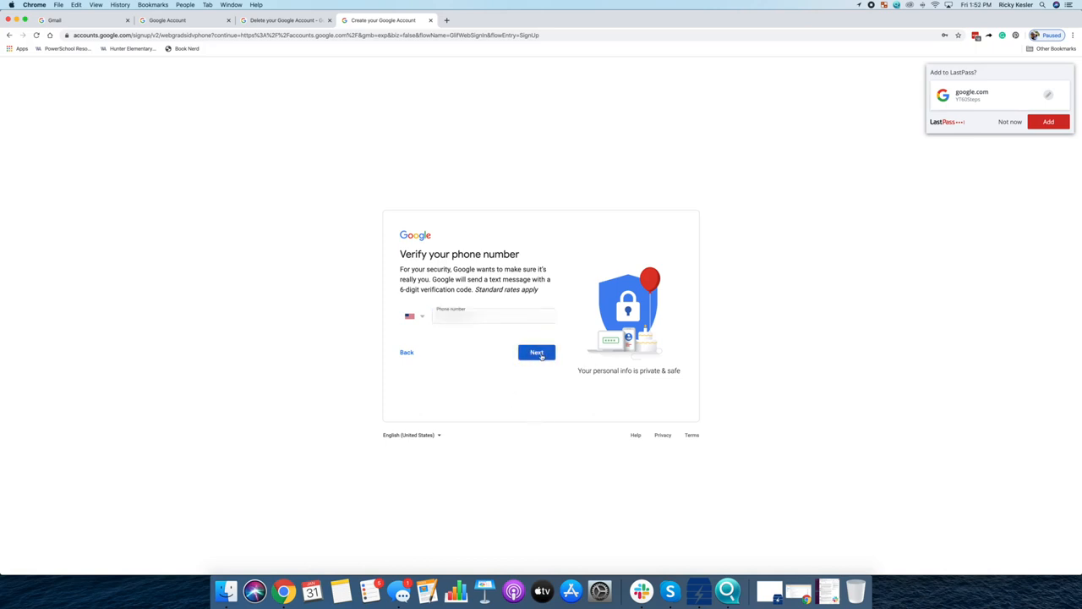
{"action": "left_click", "coordinate": [536, 352]}
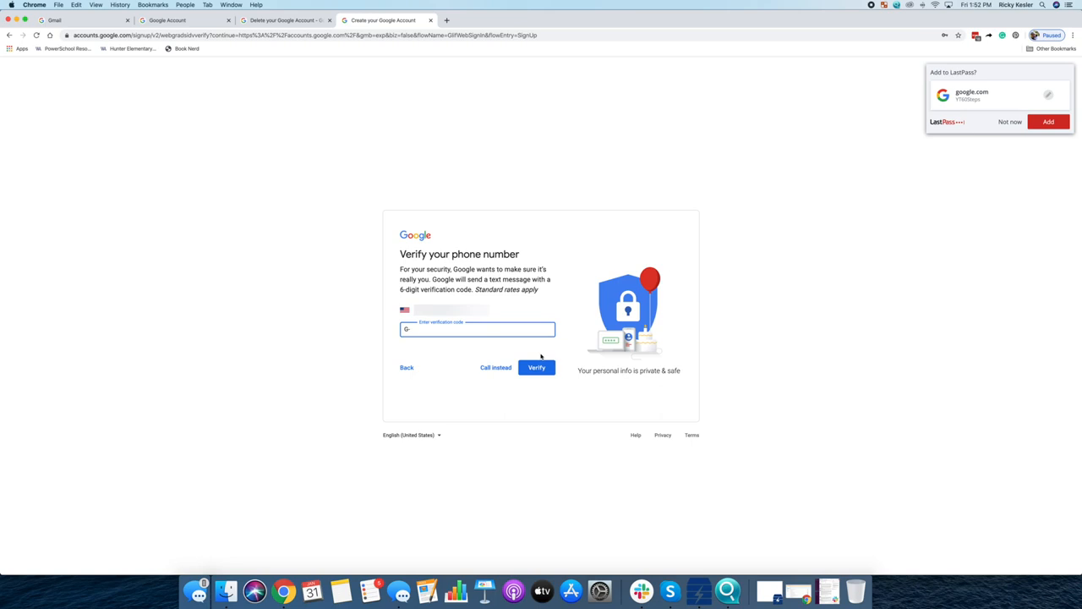
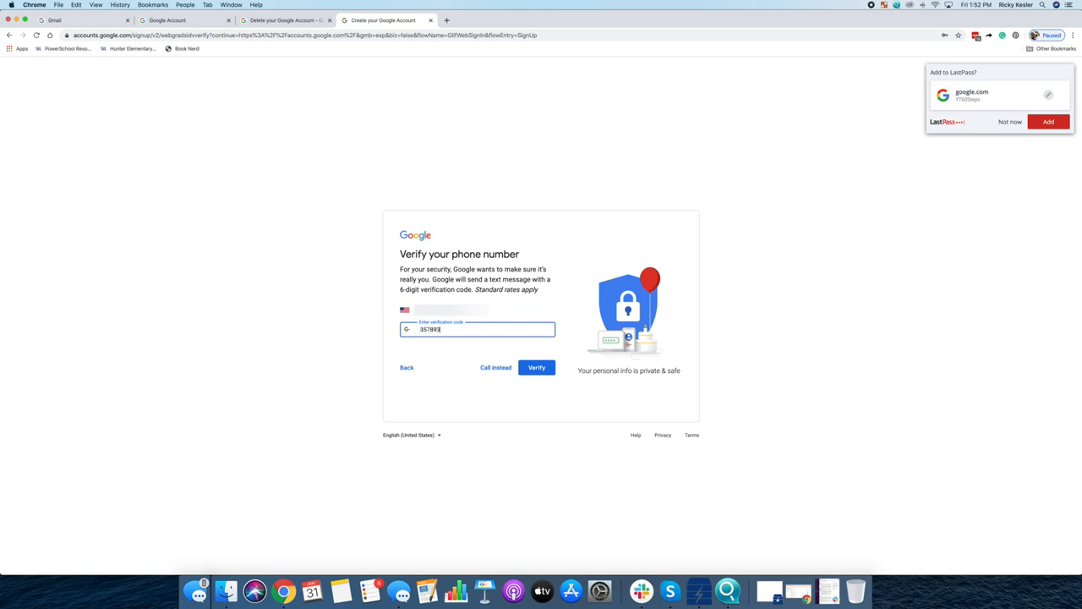
{"action": "left_click", "coordinate": [537, 367]}
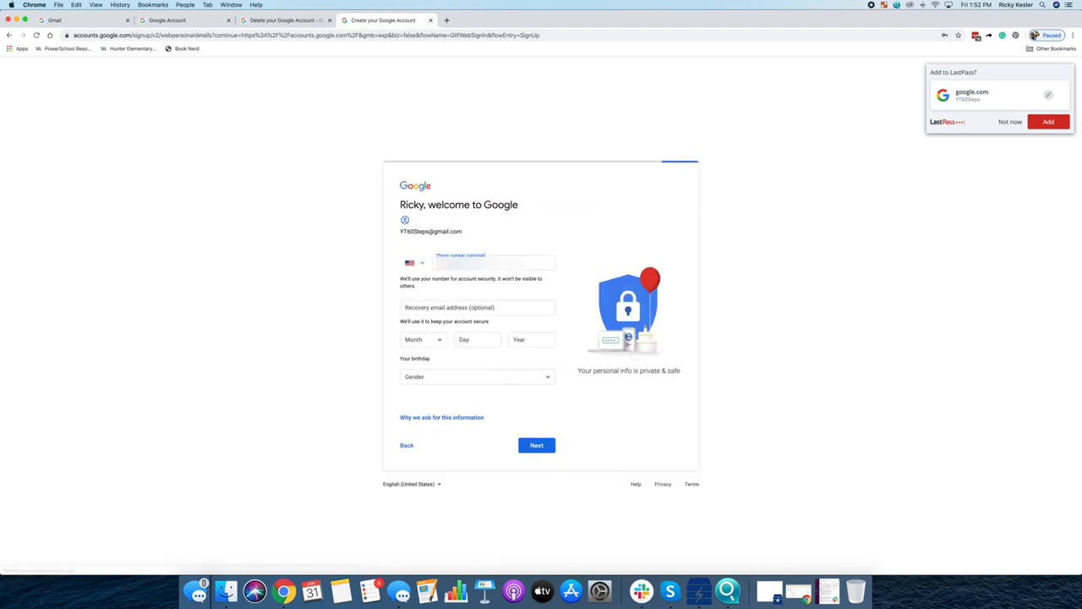
- Enter recovery email, birthday and gender on the welcome page and continue to Privacy and Terms
{"action": "left_click", "coordinate": [476, 308]}
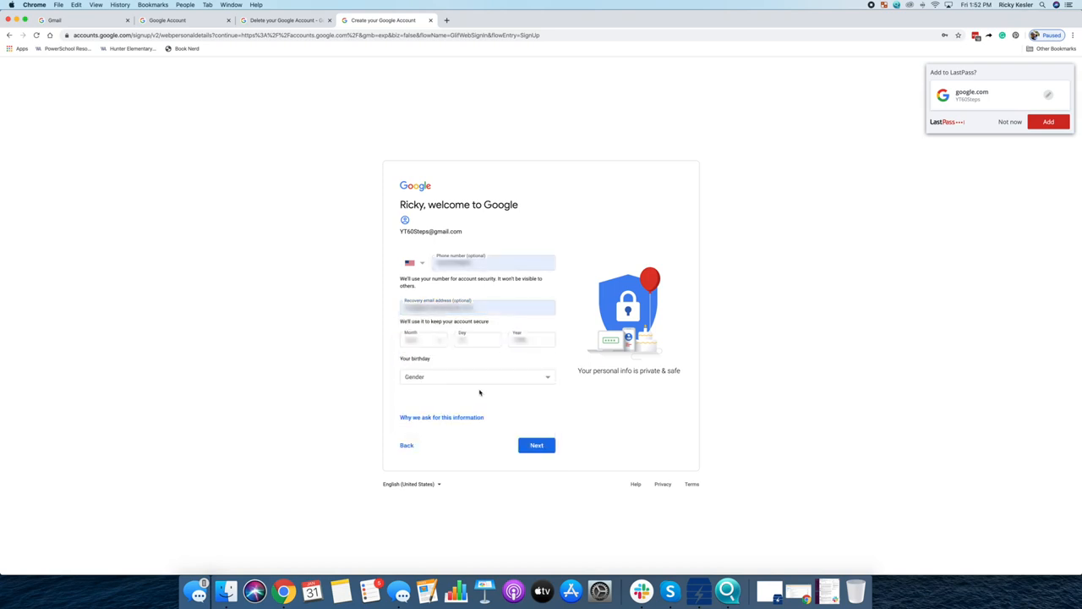
{"action": "left_click", "coordinate": [536, 444]}
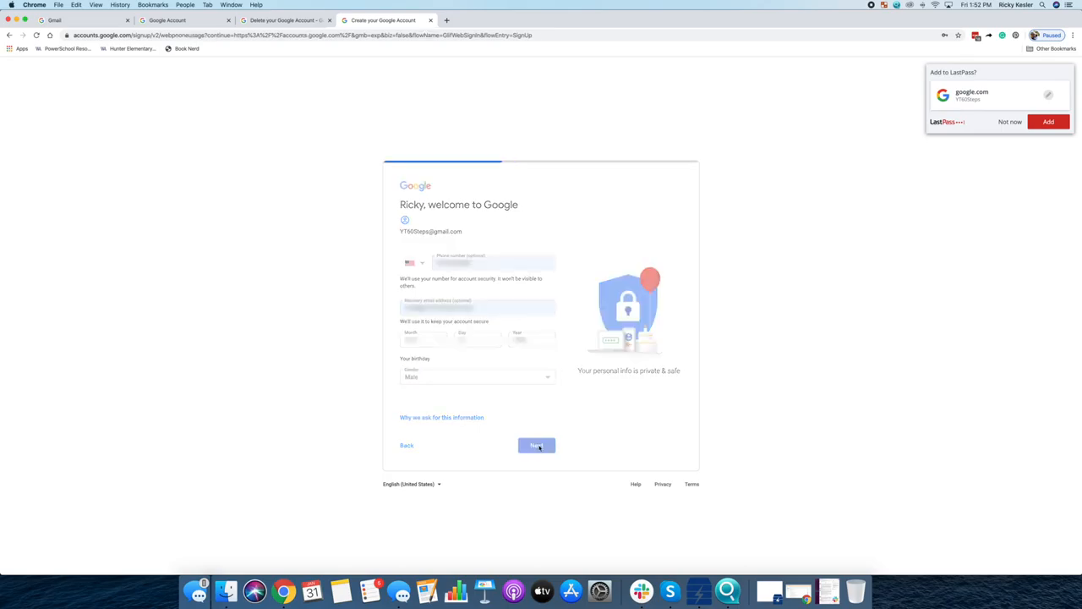
{"action": "left_click", "coordinate": [536, 444]}
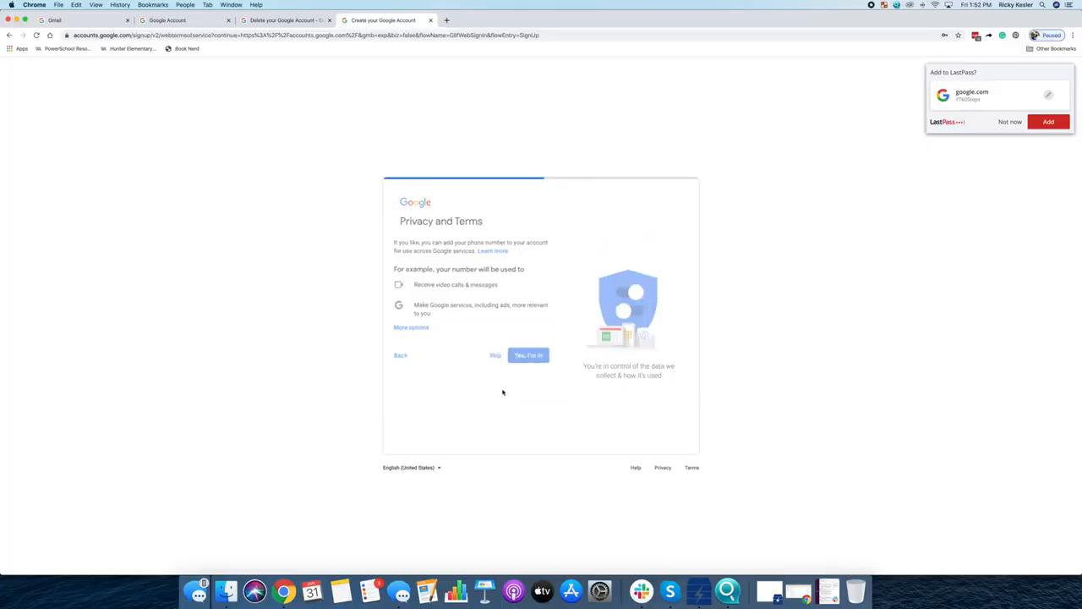
- Skip the phone prompt, agree to Privacy and Terms, and dismiss the LastPass popup
{"action": "left_click", "coordinate": [527, 355]}
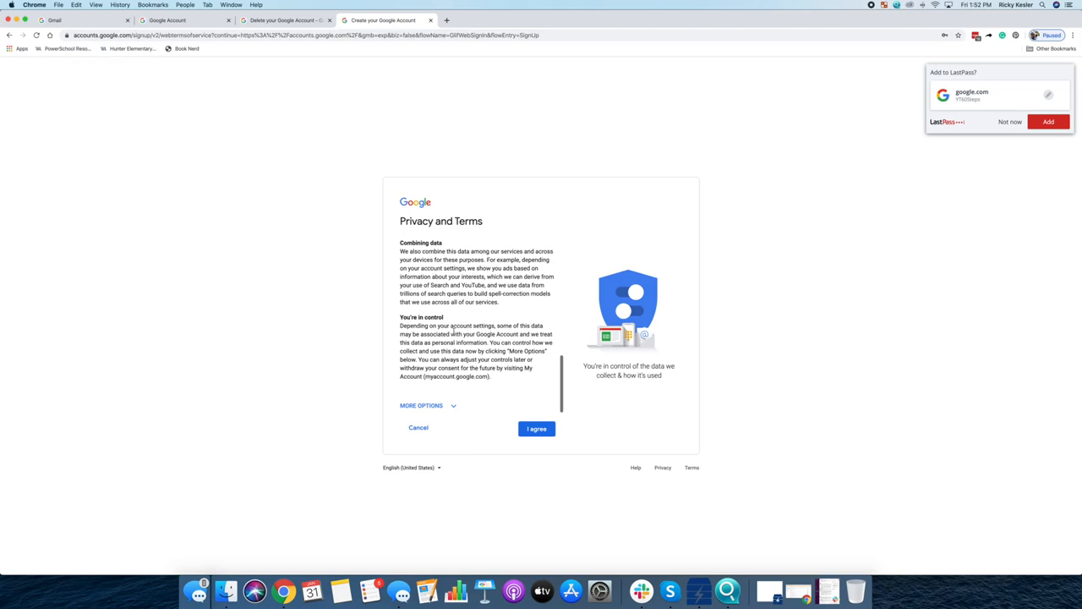
{"action": "left_click", "coordinate": [536, 428]}
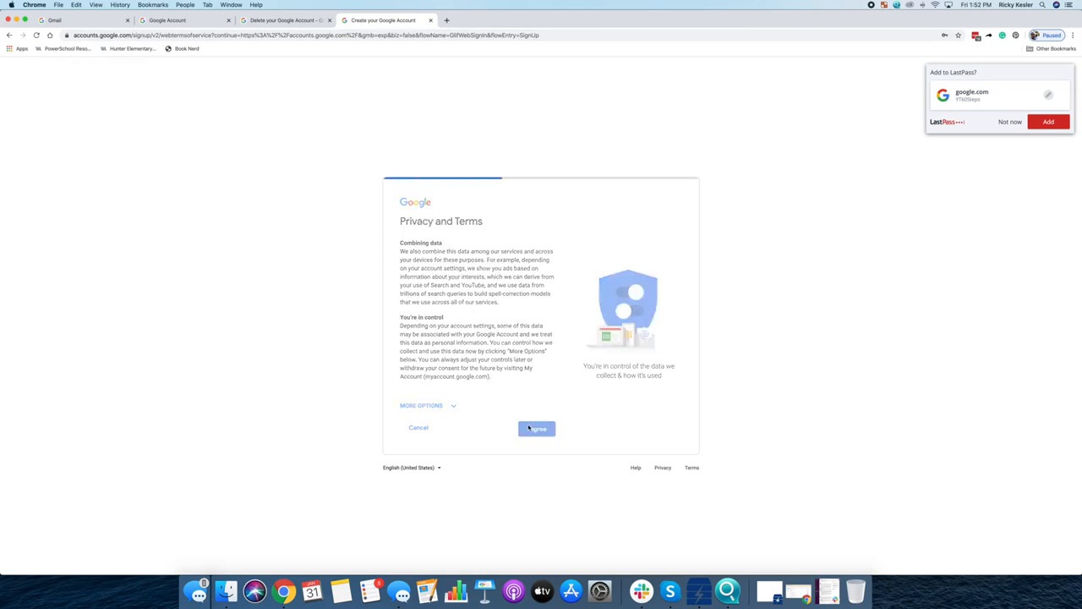
{"action": "left_click", "coordinate": [536, 428]}
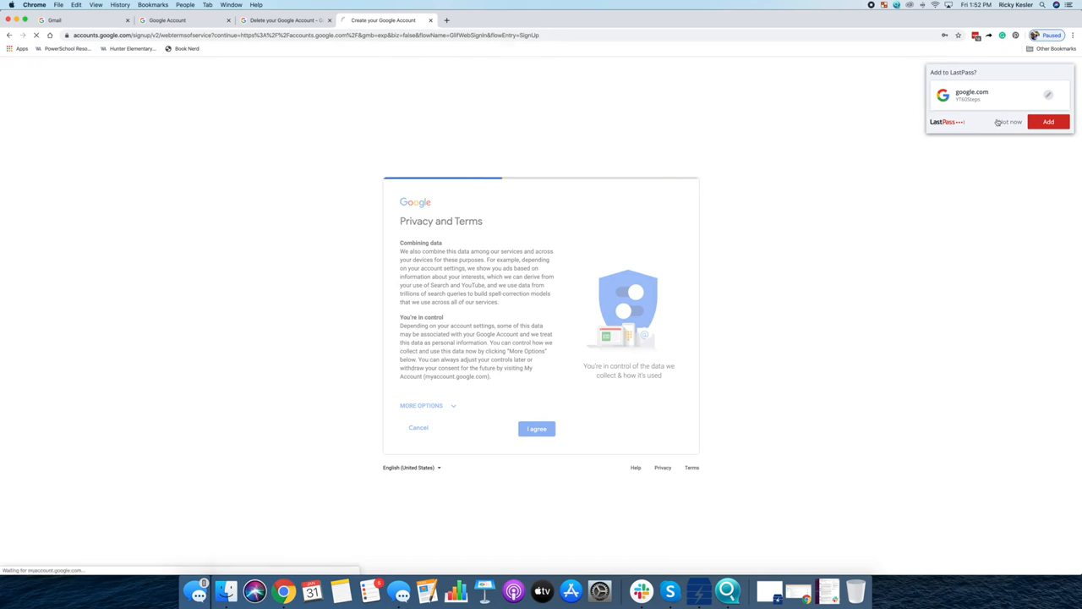
{"action": "left_click", "coordinate": [536, 428]}
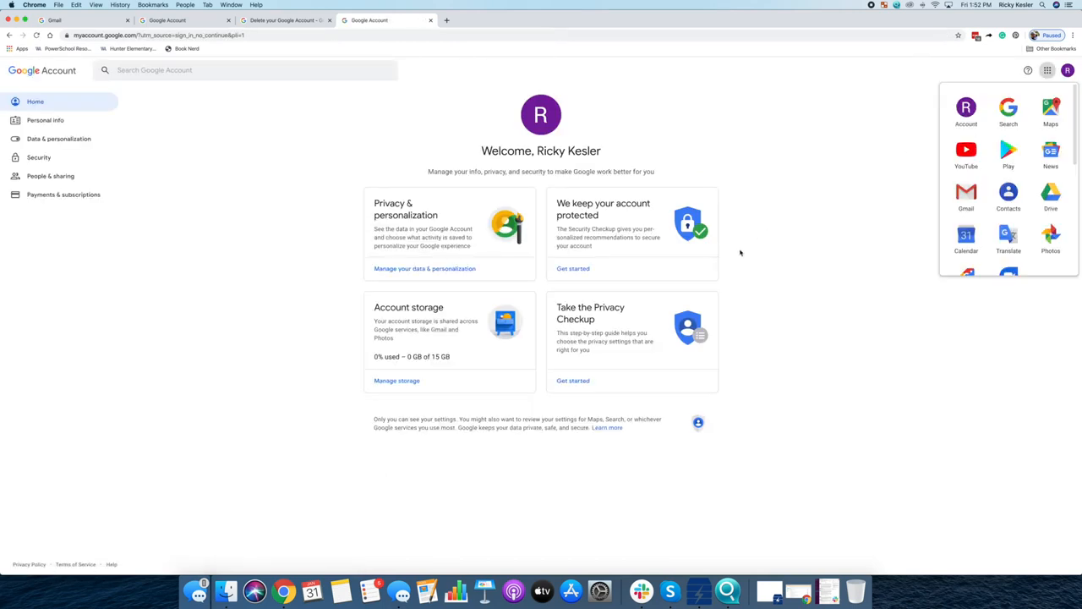
{"action": "mouse_move", "coordinate": [788, 227]}
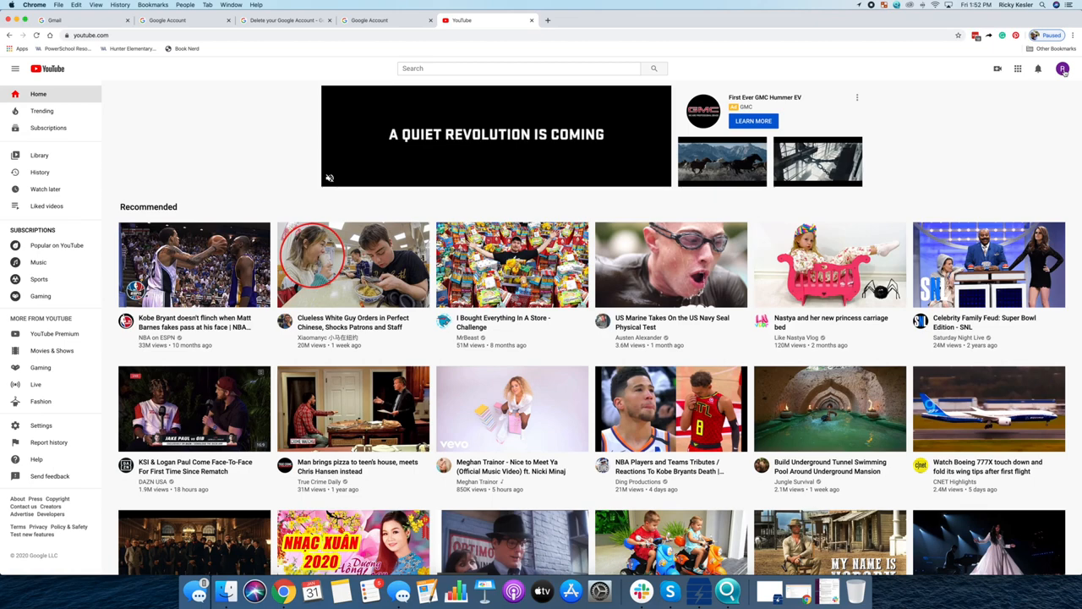
- From the profile avatar, start creating a YouTube channel for the account
{"action": "left_click", "coordinate": [1062, 71]}
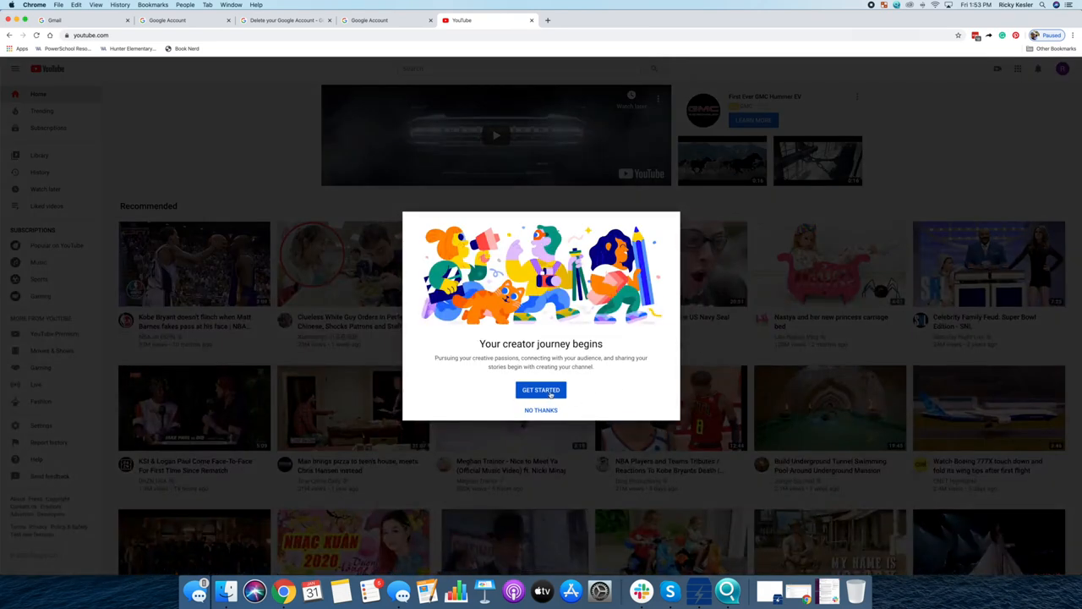
- Get started with channel setup and select 'Use a custom name'
{"action": "left_click", "coordinate": [541, 389]}
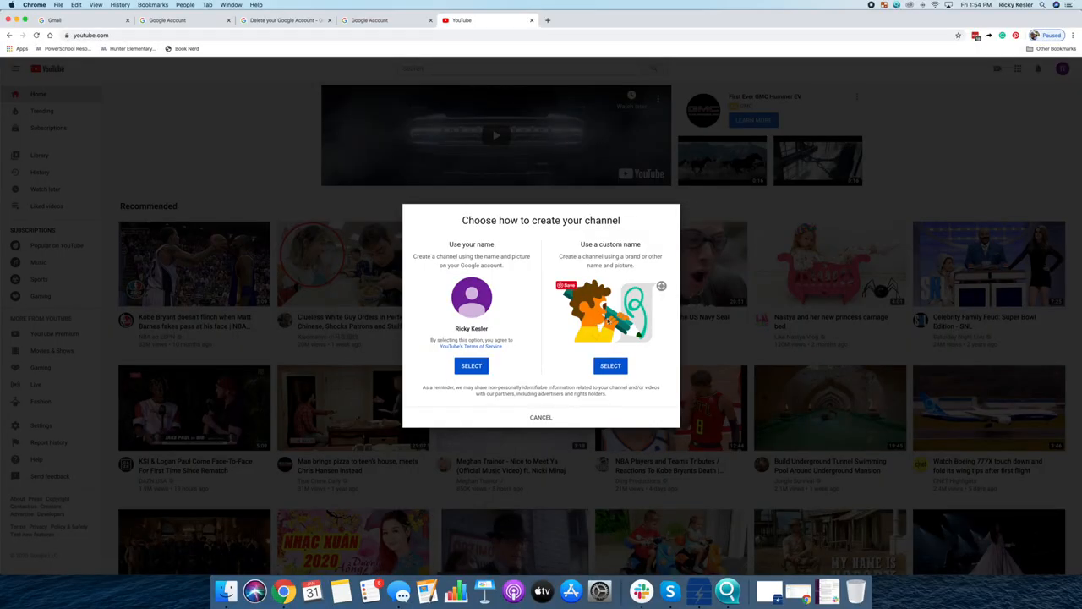
{"action": "left_click", "coordinate": [610, 365]}
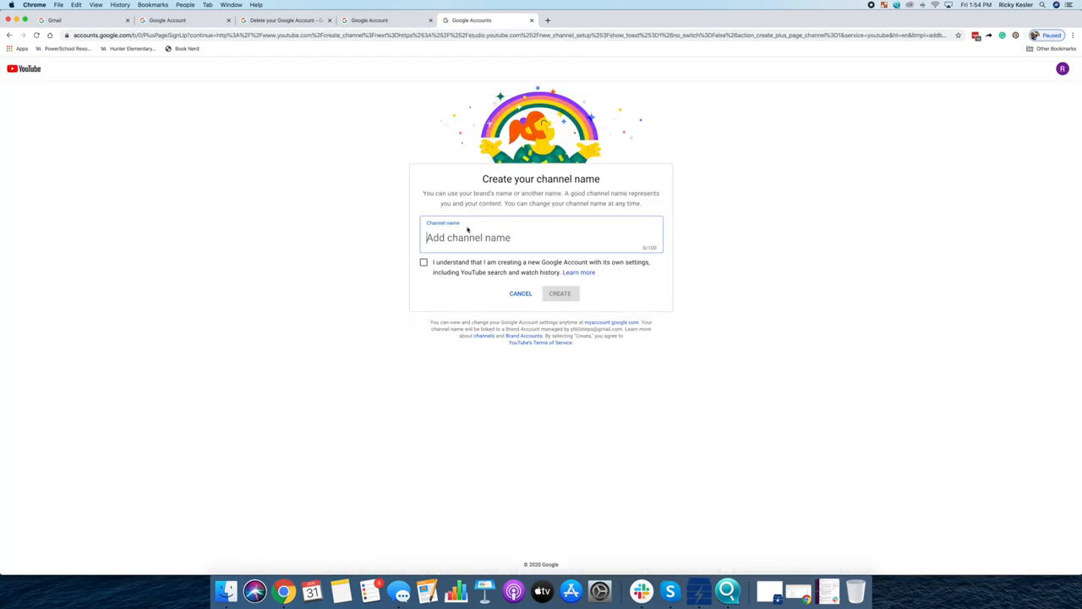
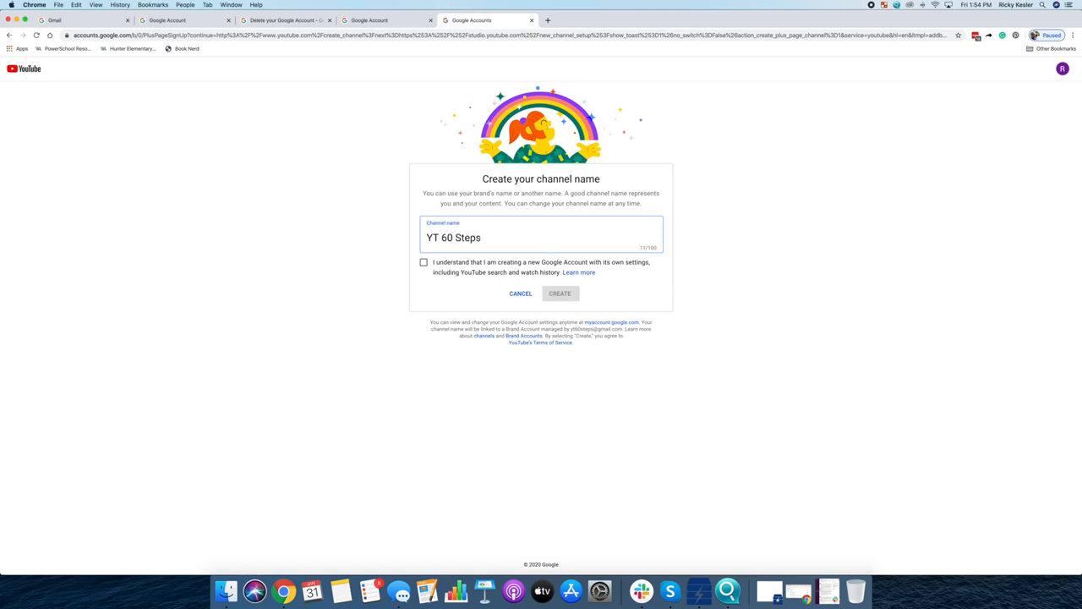
{"action": "left_click", "coordinate": [423, 262]}
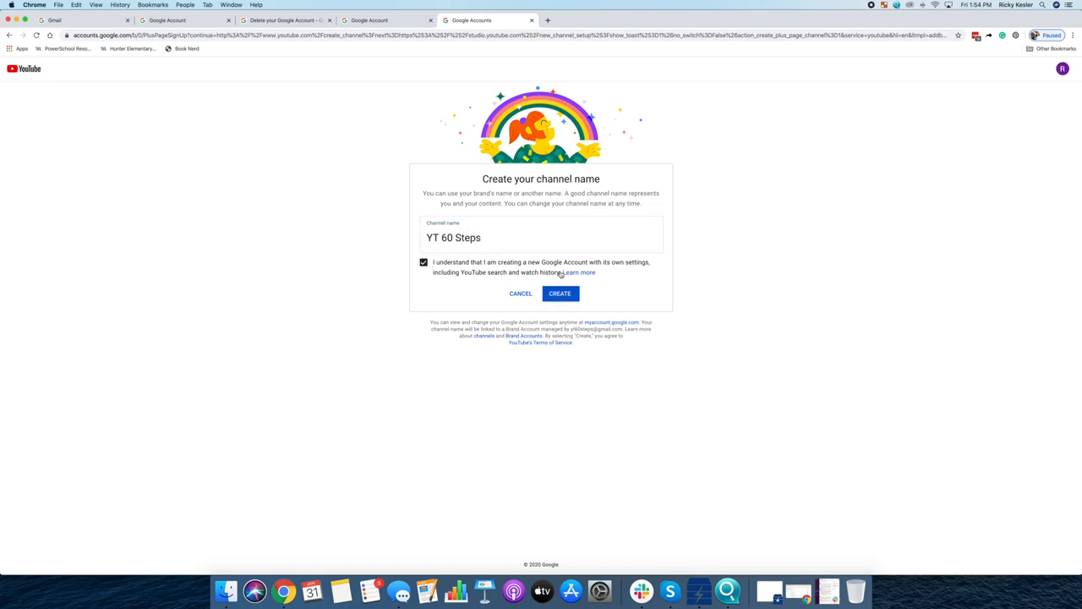
{"action": "left_click", "coordinate": [561, 294]}
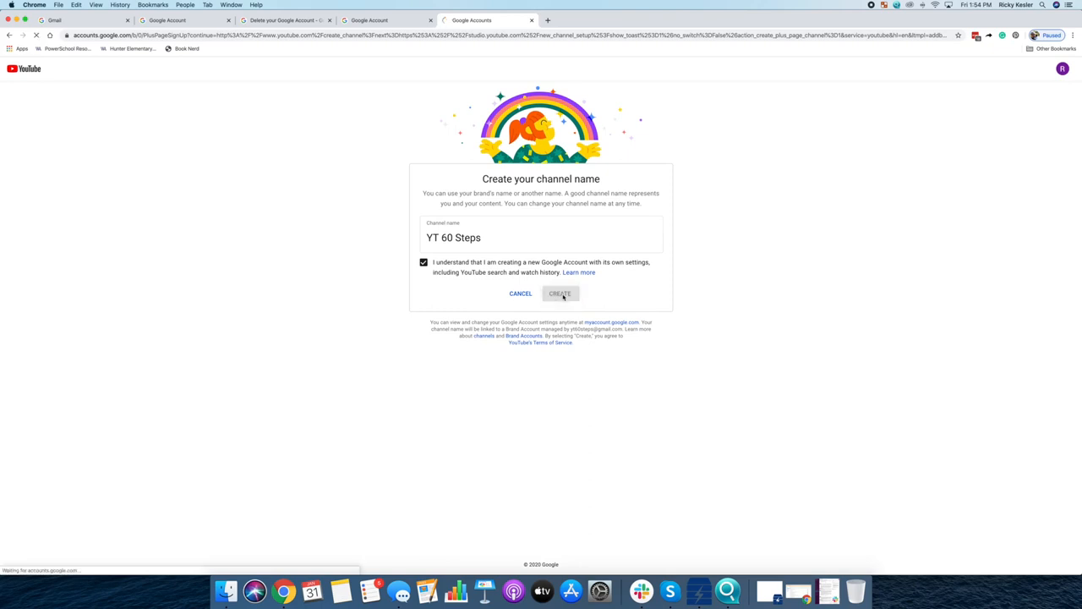
{"action": "left_click", "coordinate": [561, 294]}
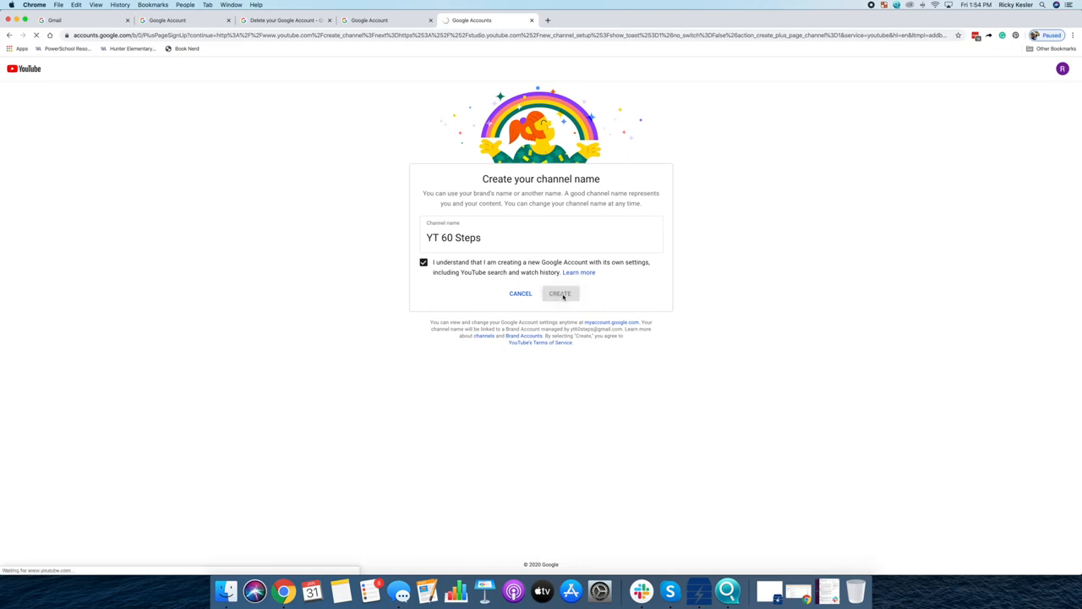
{"action": "left_click", "coordinate": [562, 294]}
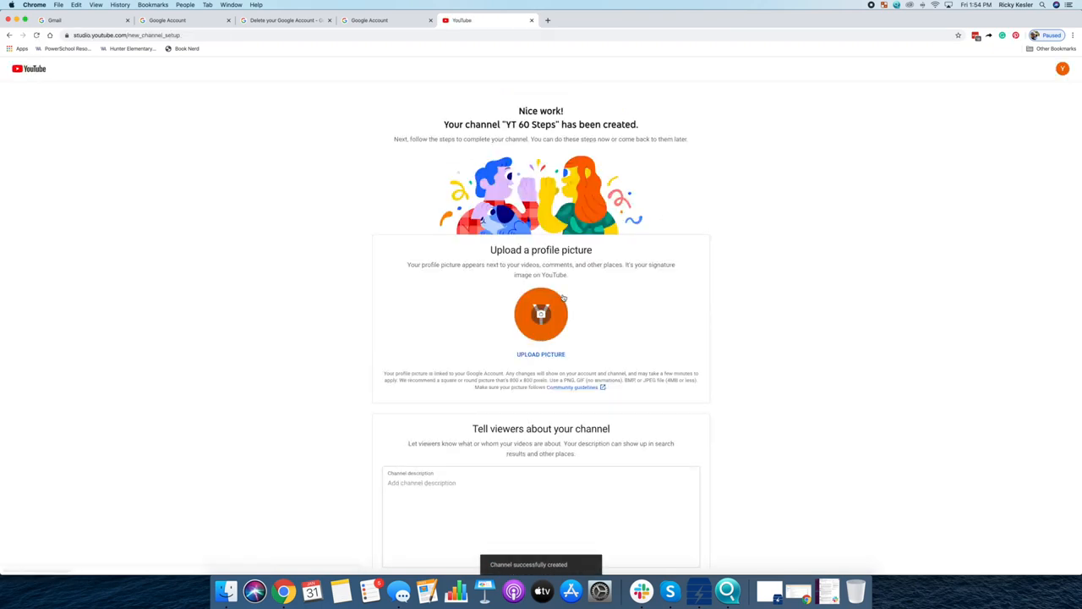